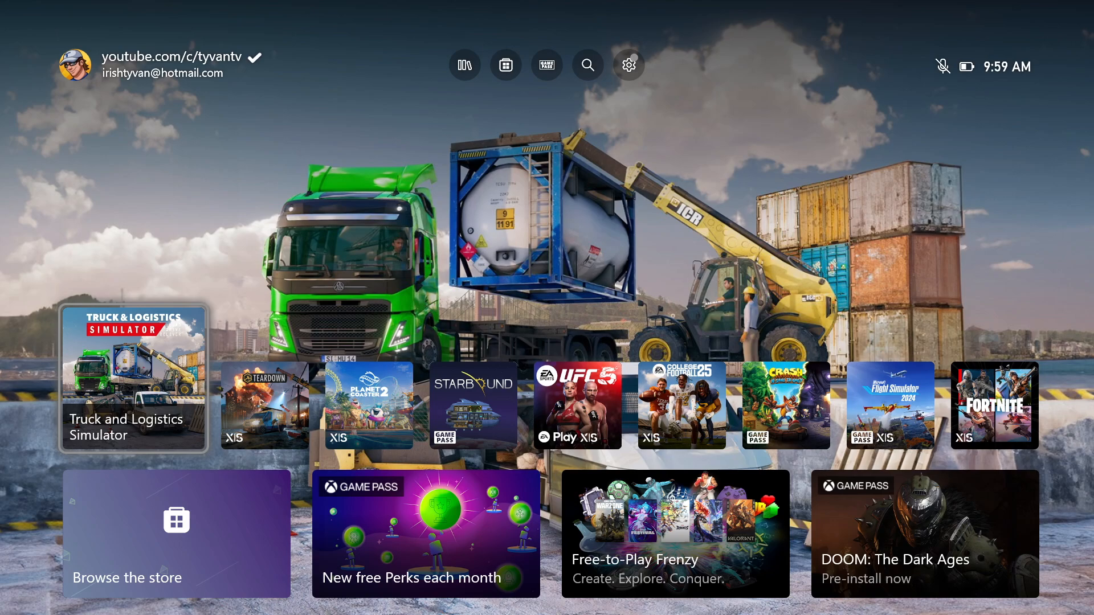
# Open the My games & apps library to reach Truck and Logistics Simulator.
pyautogui.click(71, 64)
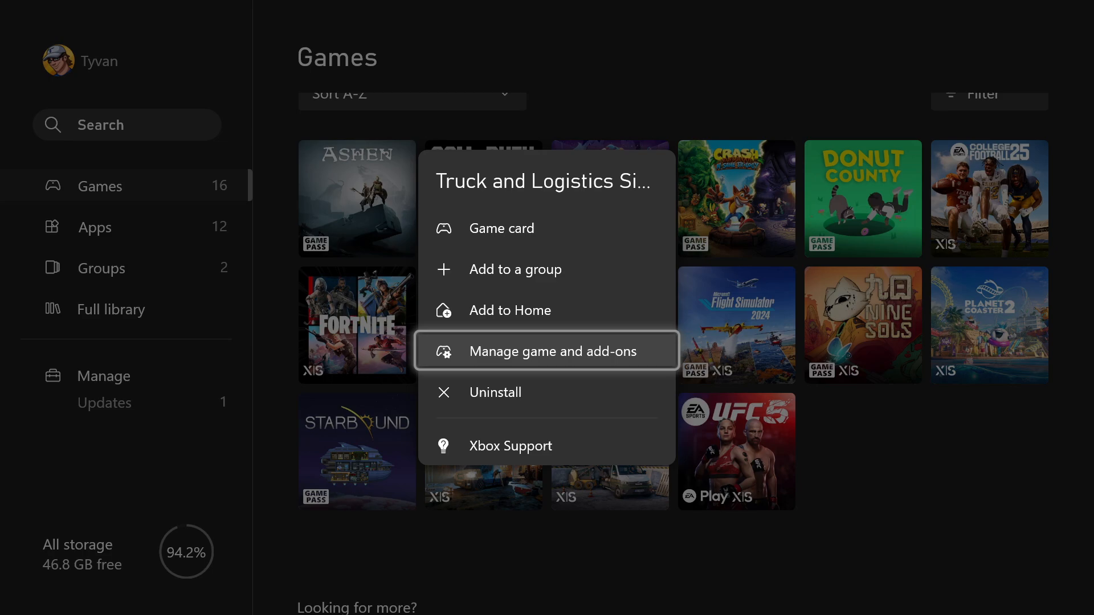
# Delete Truck and Logistics Simulator's saved data from console and cloud via Delete Everywhere.
pyautogui.click(550, 351)
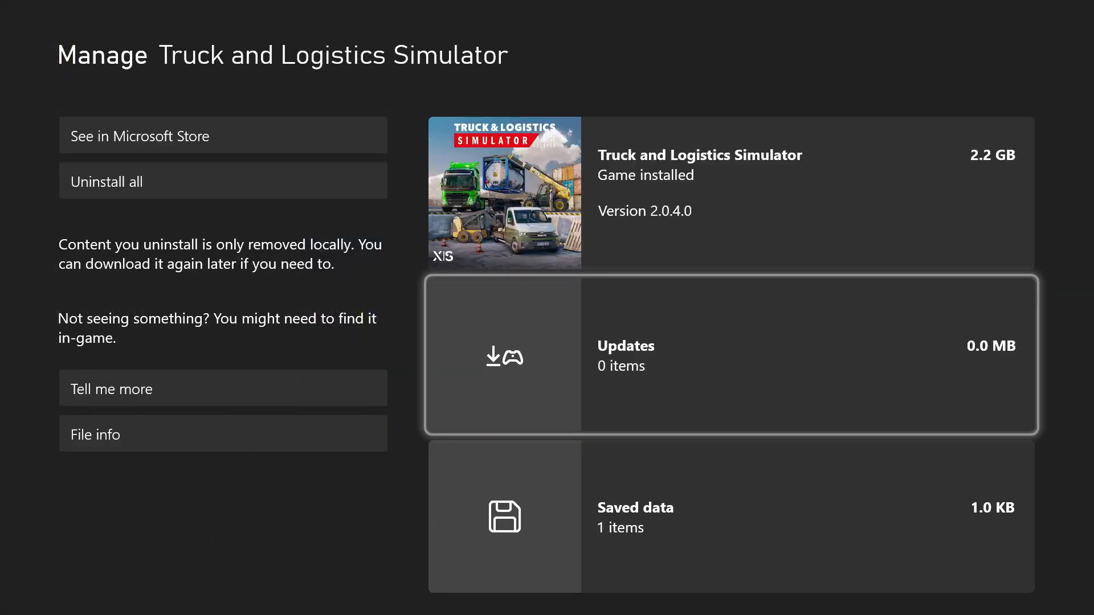
pyautogui.click(729, 516)
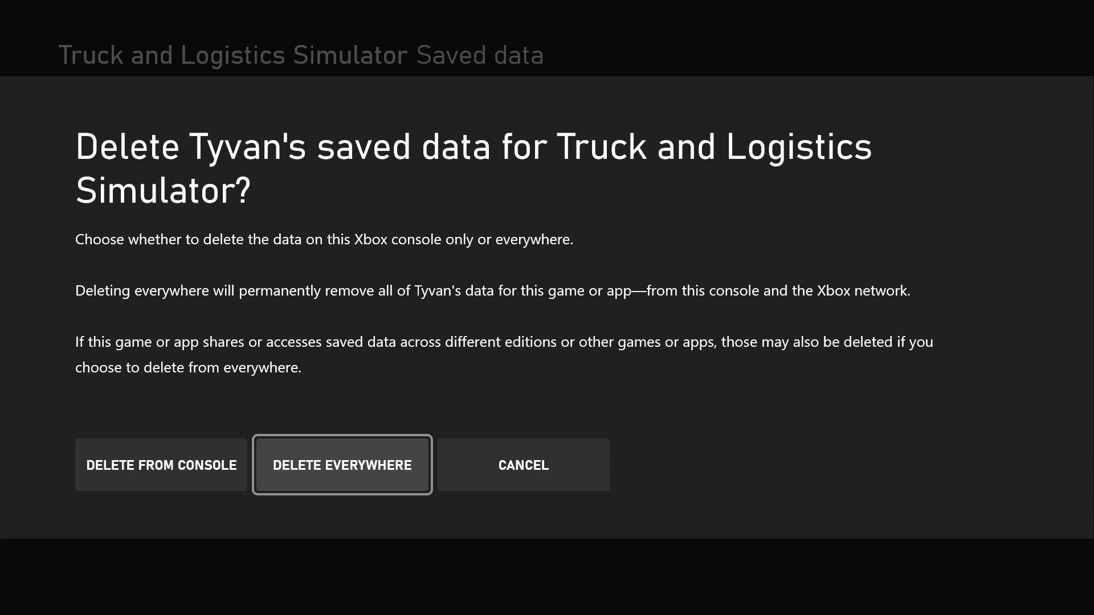
pyautogui.click(523, 465)
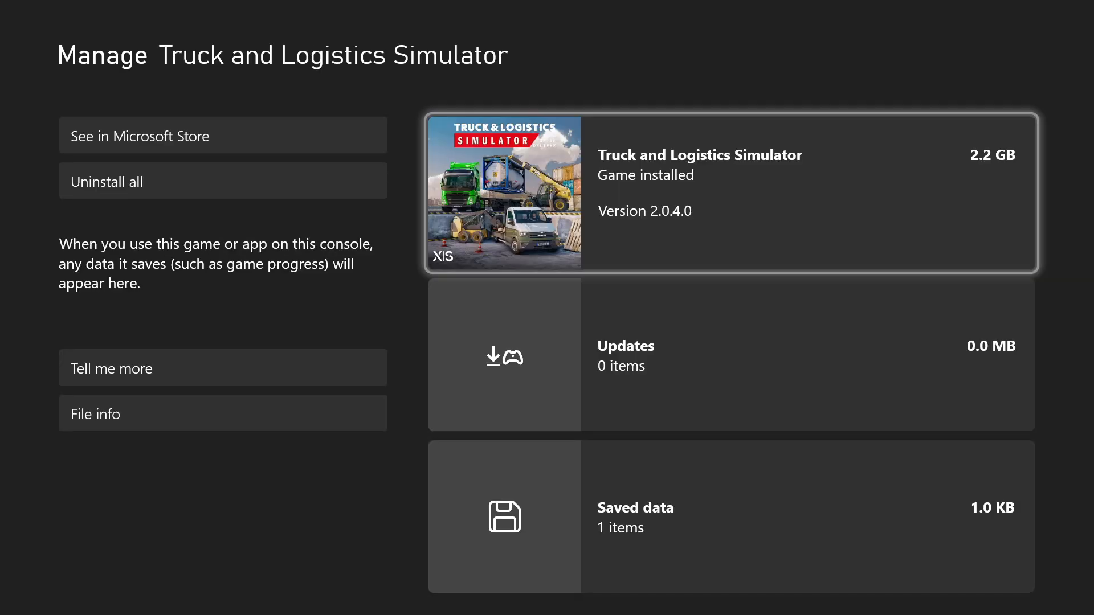